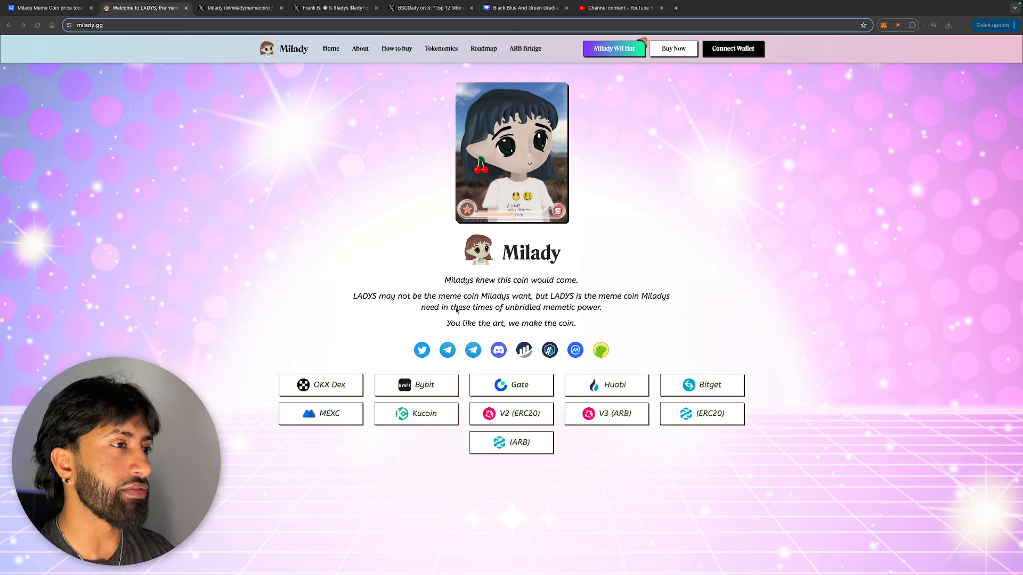
# Scroll the milady.gg homepage past the exchange links until the ABOUT heading appears
pyautogui.scroll(-3)
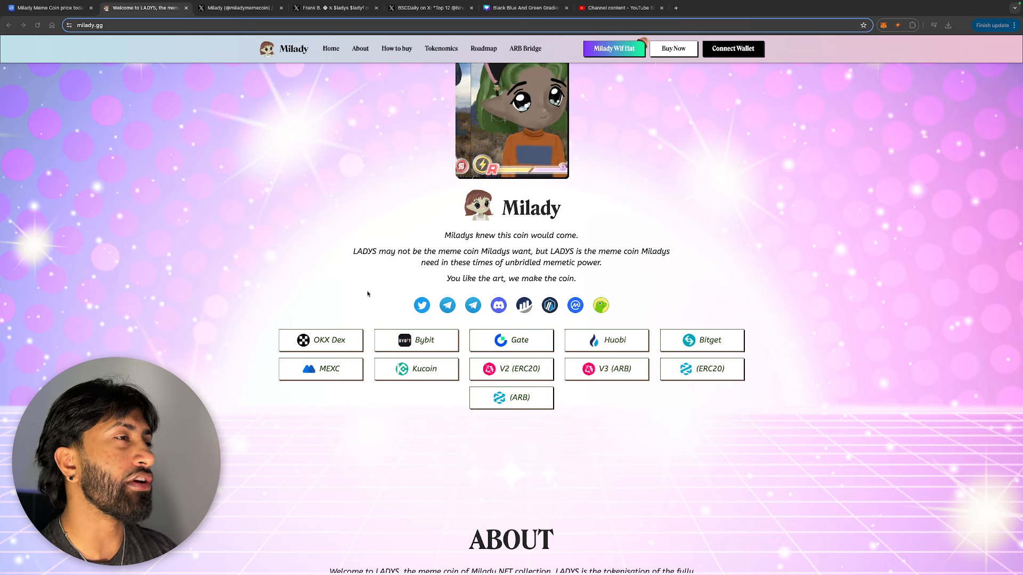
pyautogui.scroll(-3)
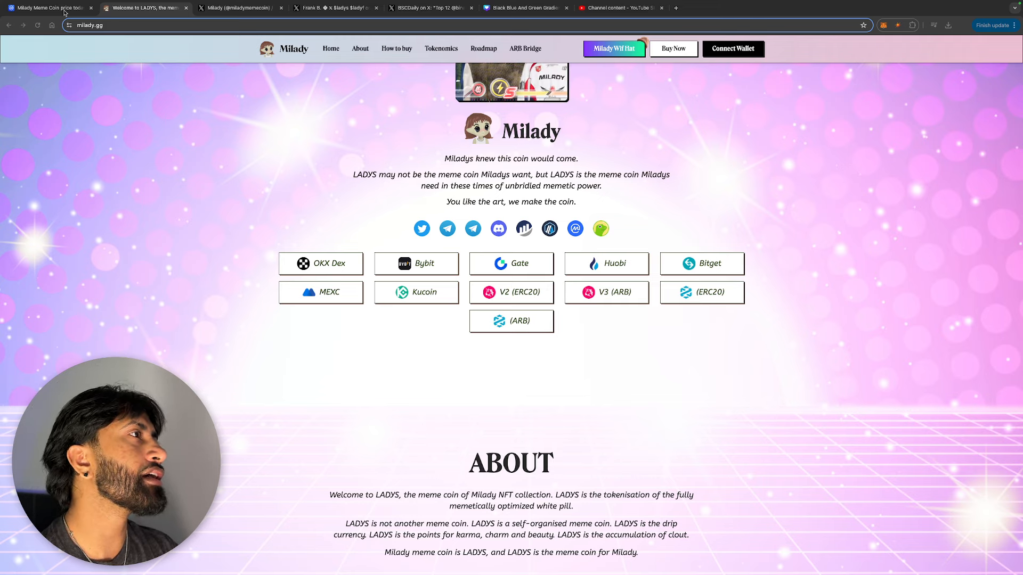
# View the LADYS price chart at 7D, then 1M, then 1Y, inspecting the March 2024 peak
pyautogui.click(51, 6)
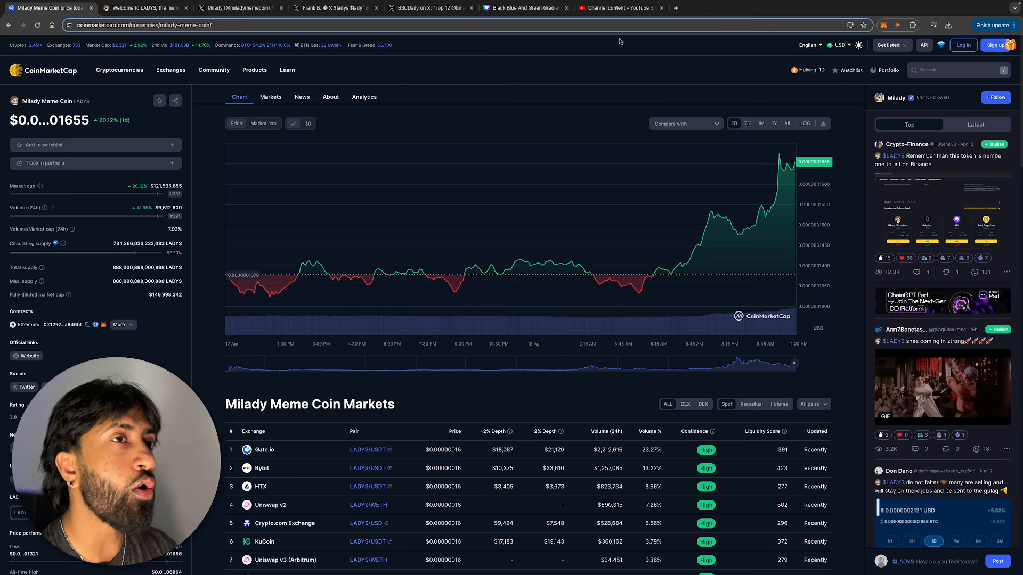
pyautogui.moveTo(771, 107)
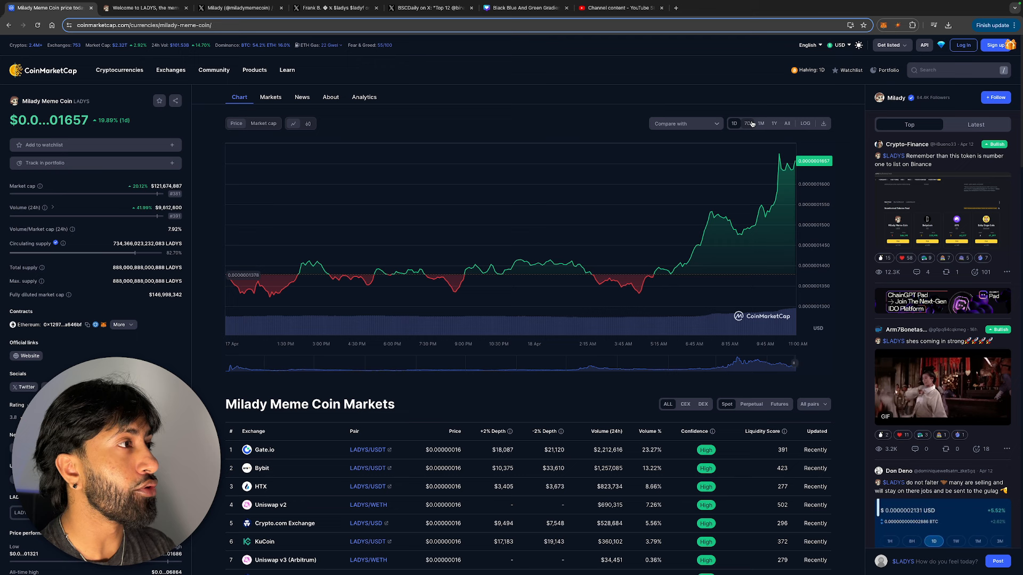
pyautogui.click(747, 124)
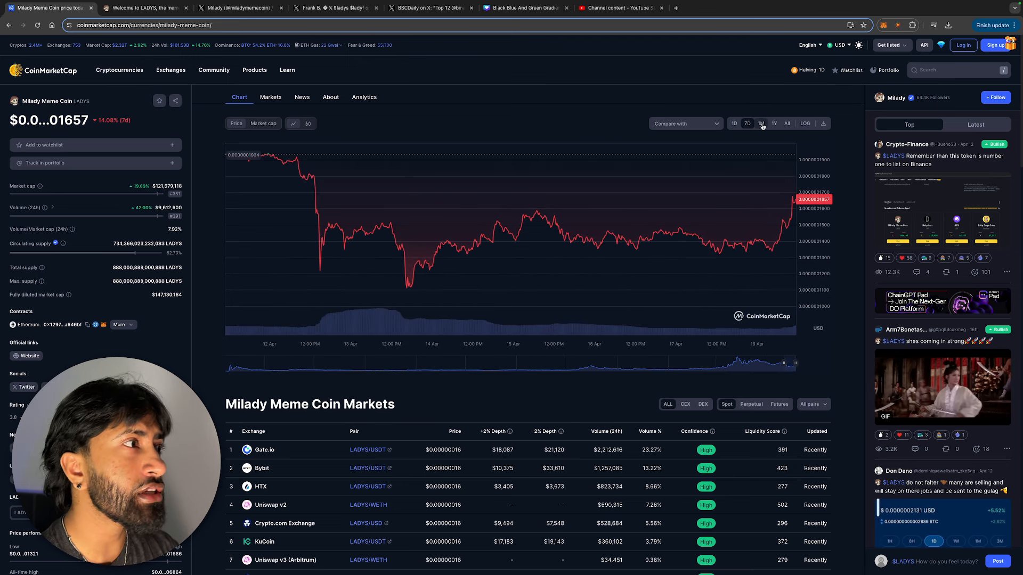
pyautogui.click(761, 123)
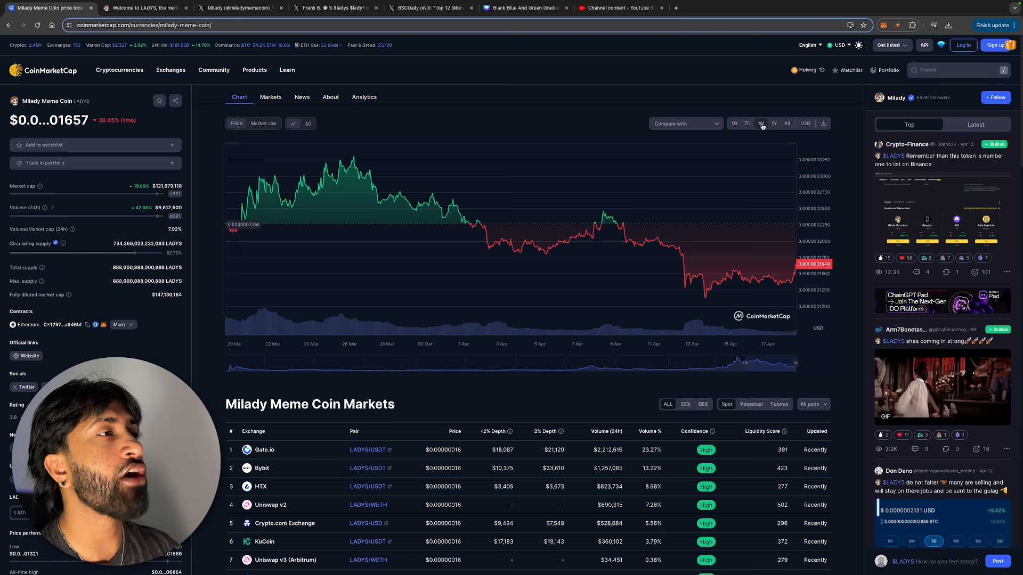
pyautogui.click(773, 124)
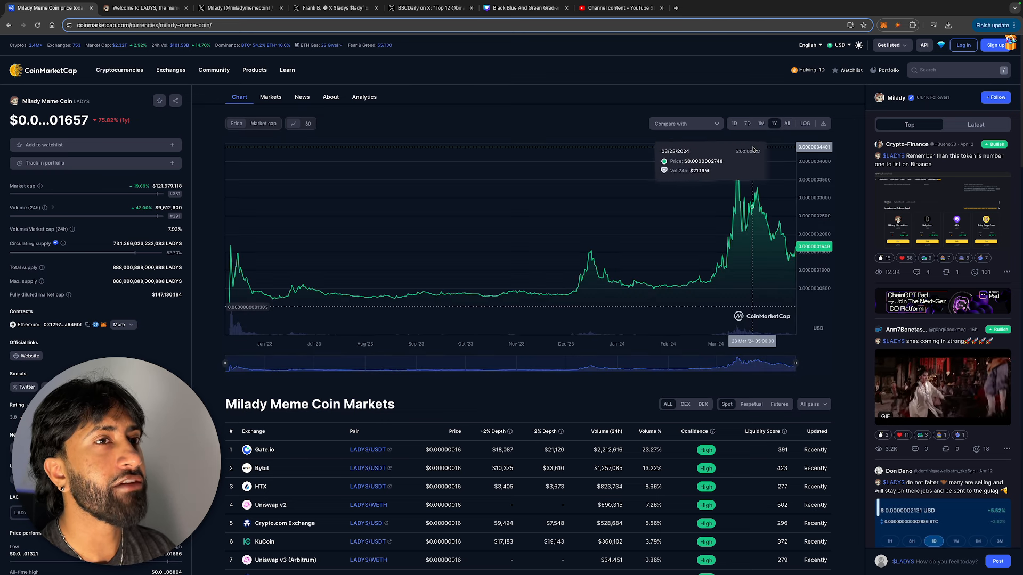
pyautogui.moveTo(685, 159)
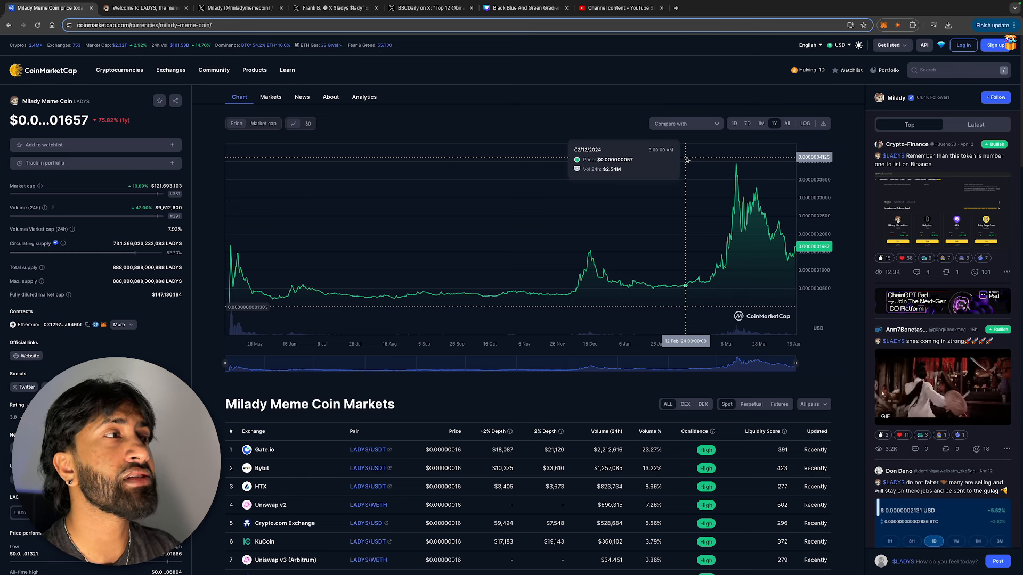
pyautogui.moveTo(735, 164)
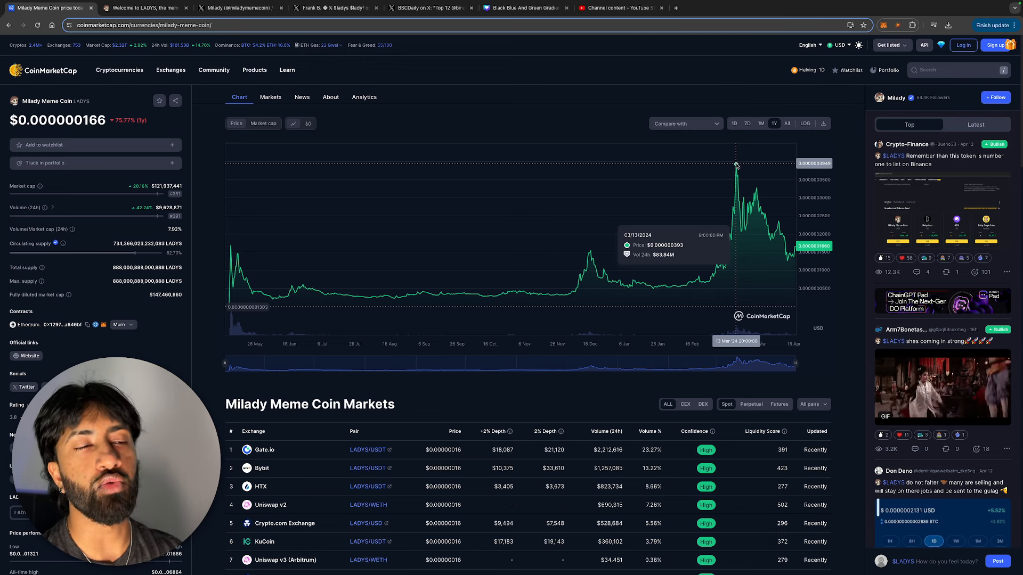
pyautogui.moveTo(584, 218)
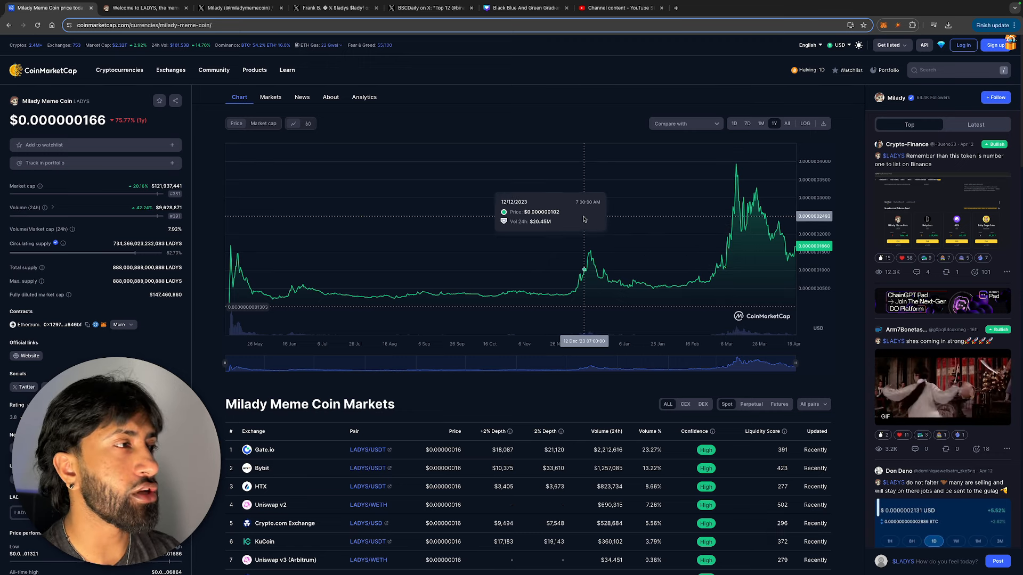
pyautogui.moveTo(192, 205)
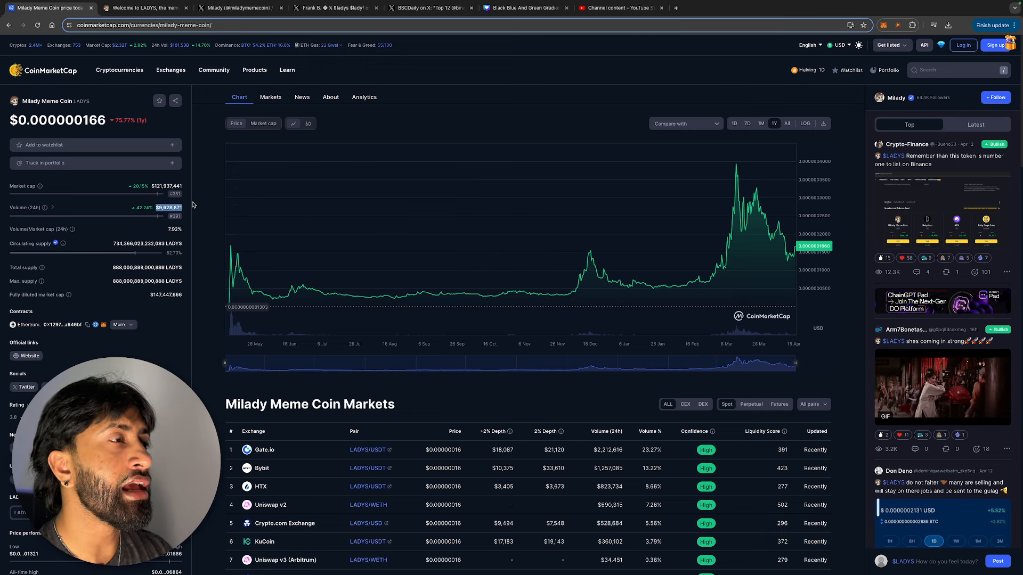
pyautogui.click(213, 71)
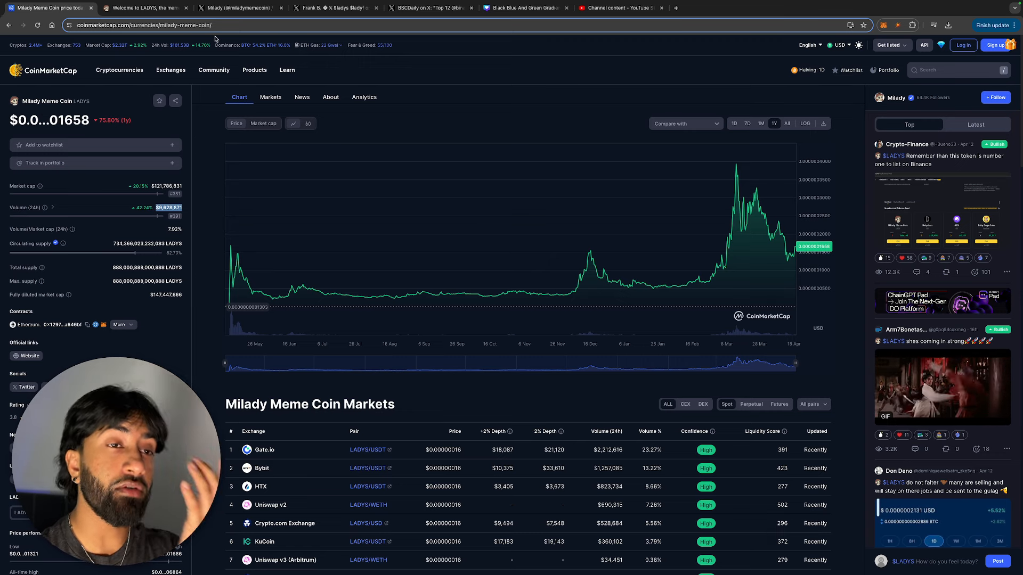
# Scroll the Milady X profile's recent posts down to the April 5 Solana deployment request
pyautogui.click(237, 8)
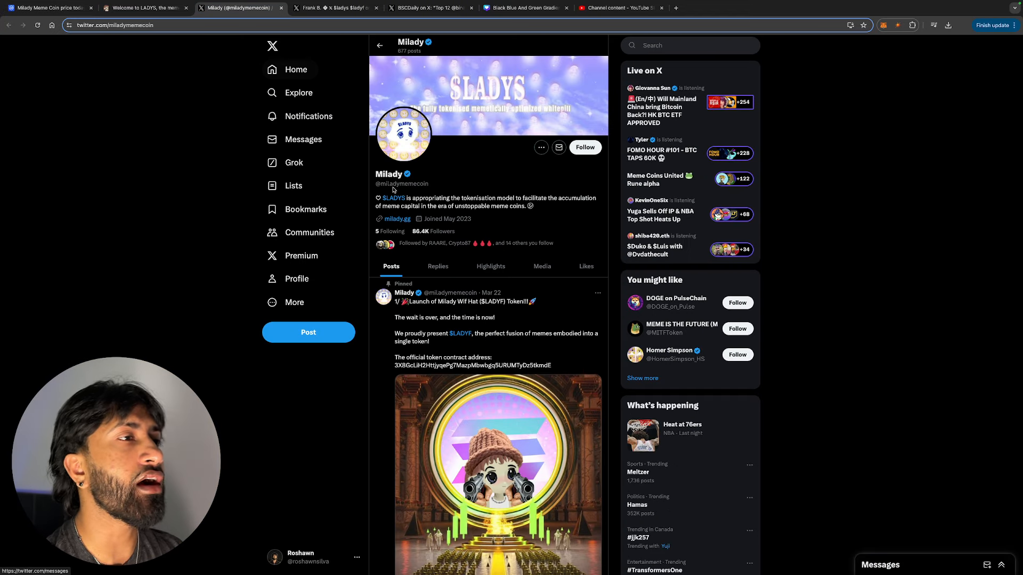
pyautogui.scroll(-3)
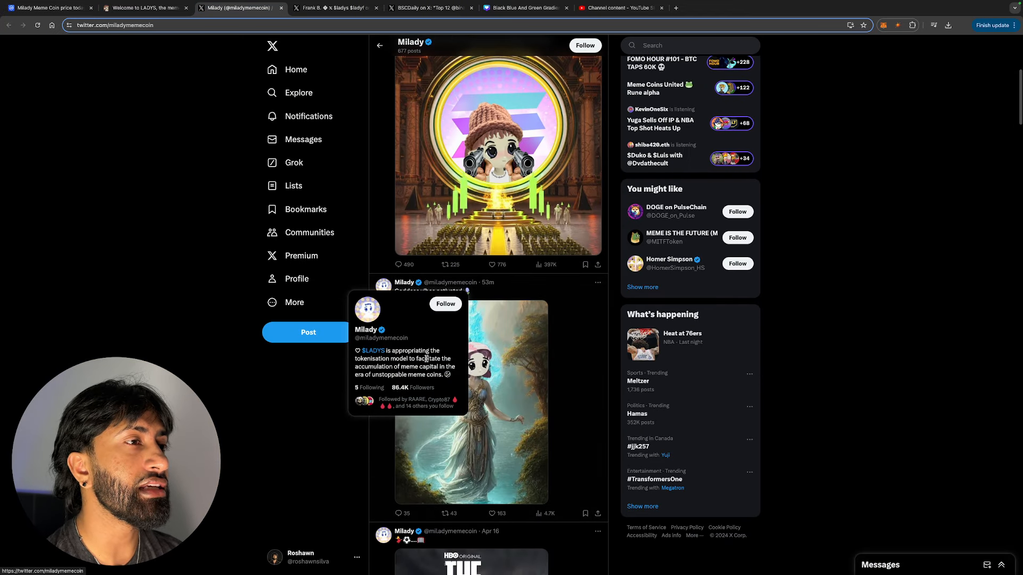
pyautogui.scroll(-3)
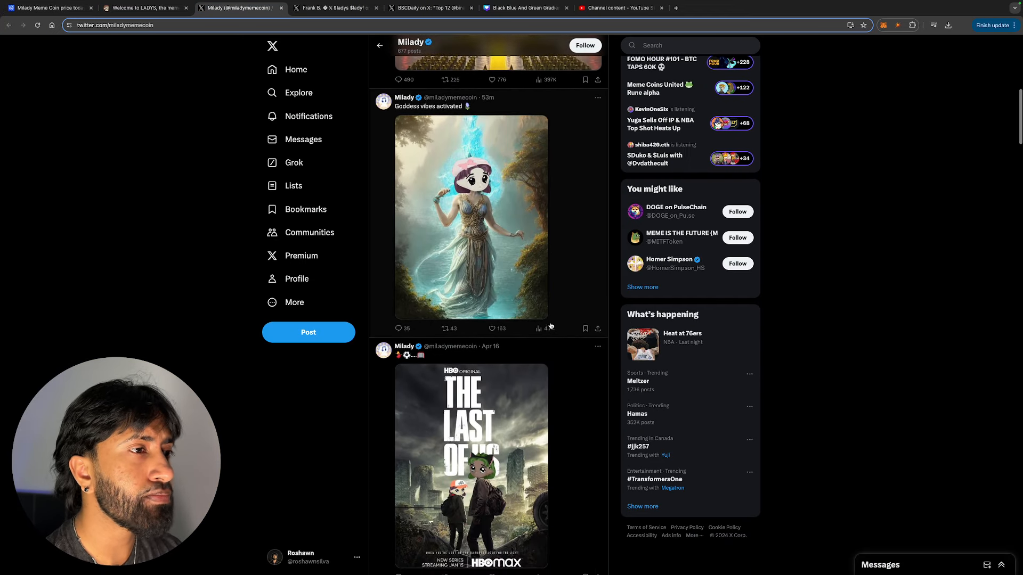
pyautogui.scroll(-3)
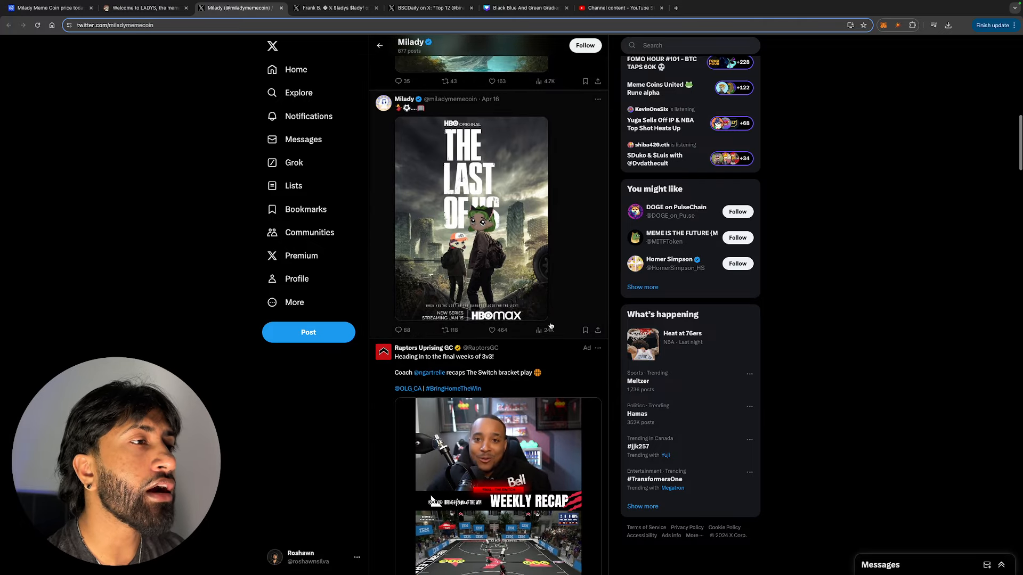
pyautogui.scroll(-3)
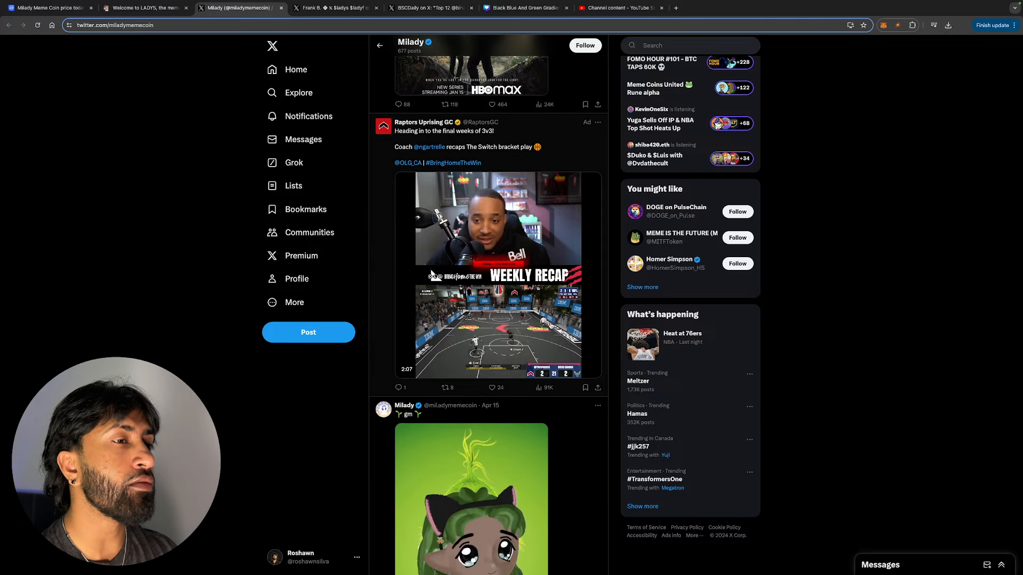
pyautogui.scroll(-3)
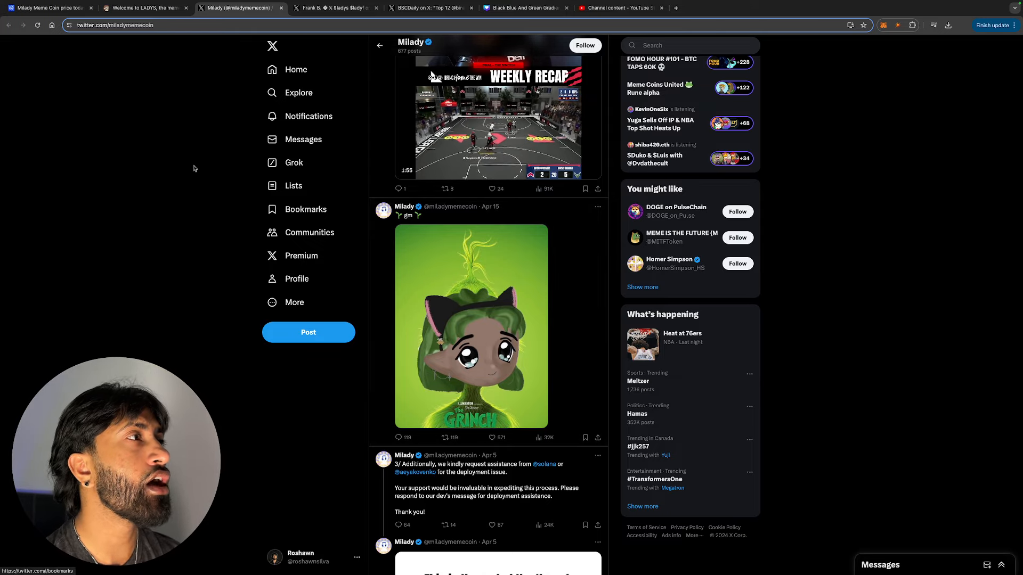
# Switch back to the CoinMarketCap LADYS page showing the one-year chart
pyautogui.click(51, 8)
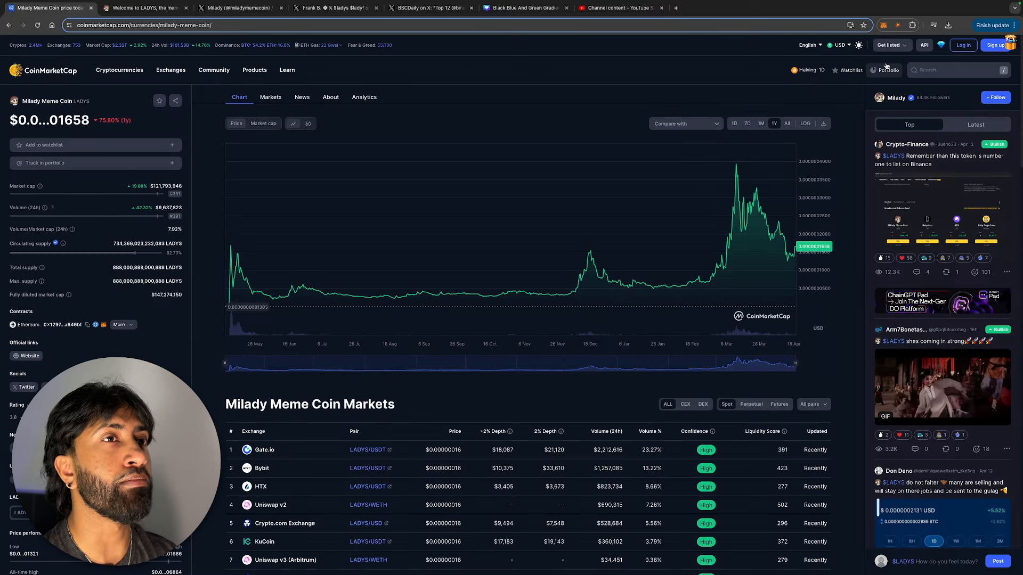
pyautogui.moveTo(810, 71)
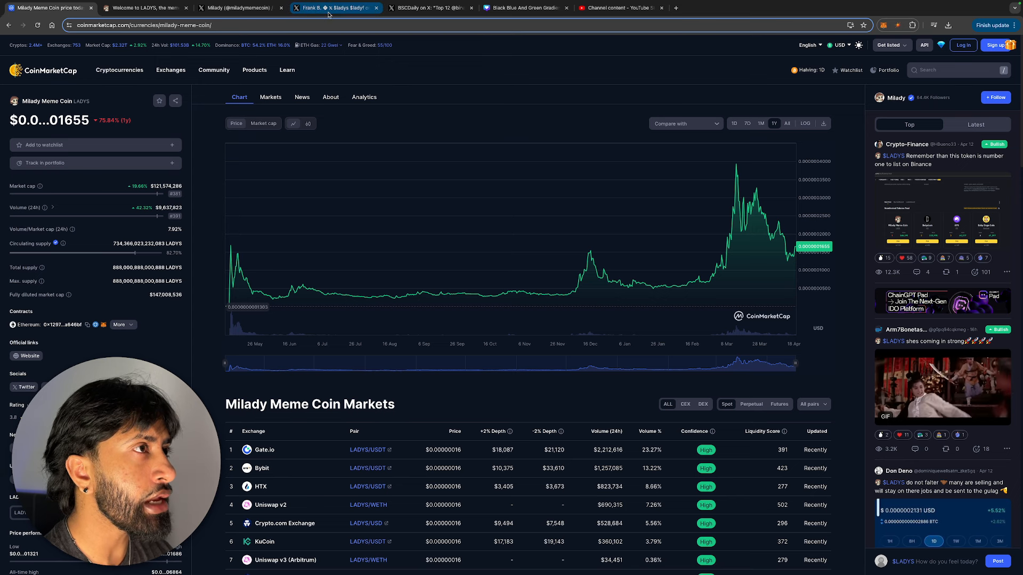
pyautogui.click(339, 8)
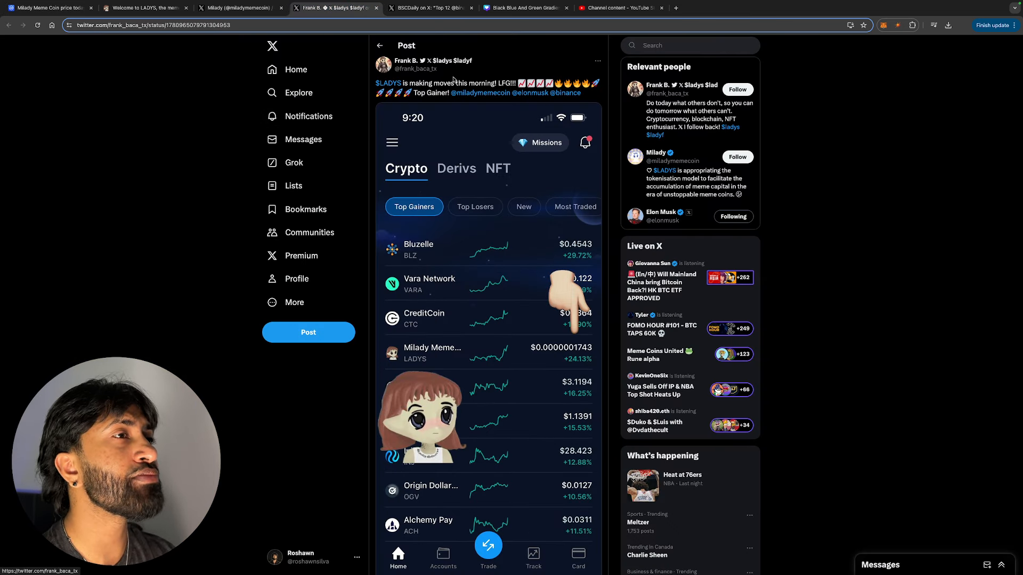
pyautogui.scroll(-3)
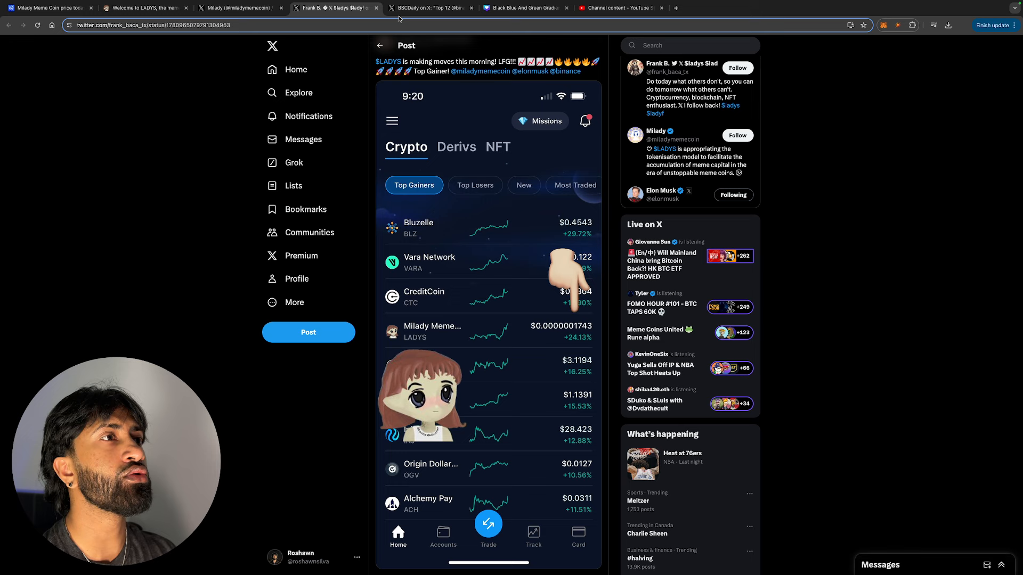
# Enlarge BSCDaily's Top 12 Binance Future Next graphic with Milady ranked first
pyautogui.click(436, 9)
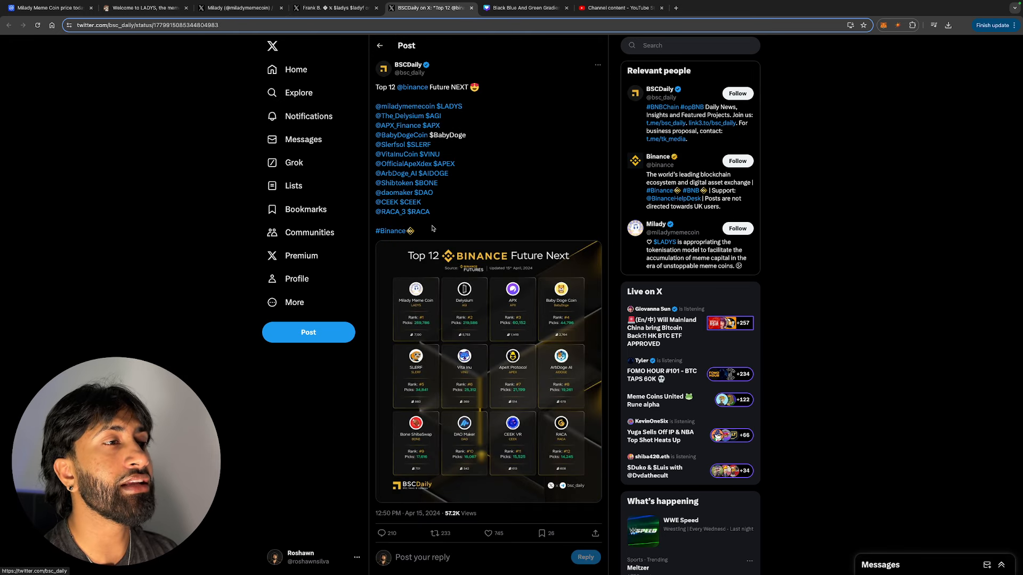
pyautogui.scroll(-3)
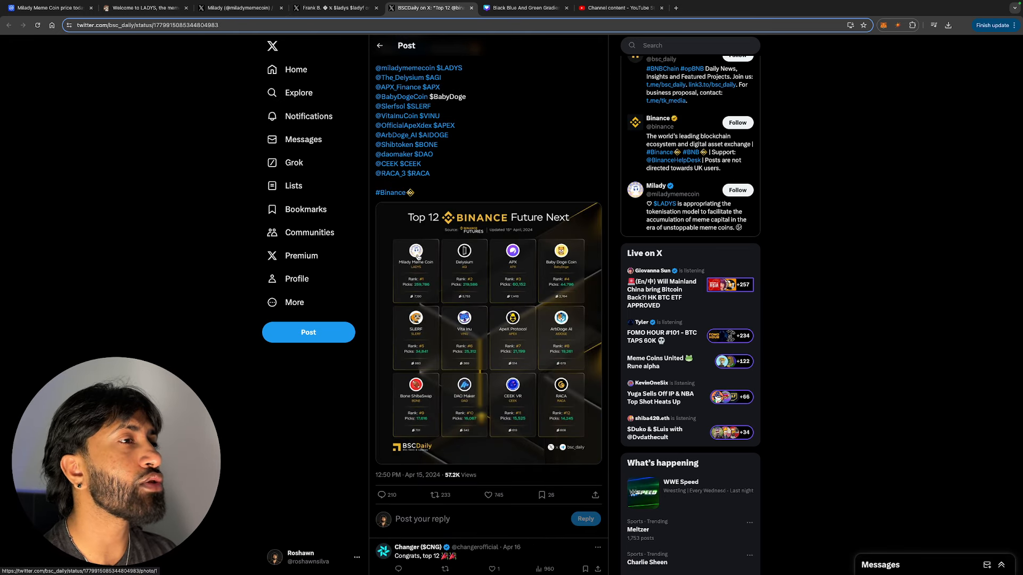
pyautogui.click(489, 336)
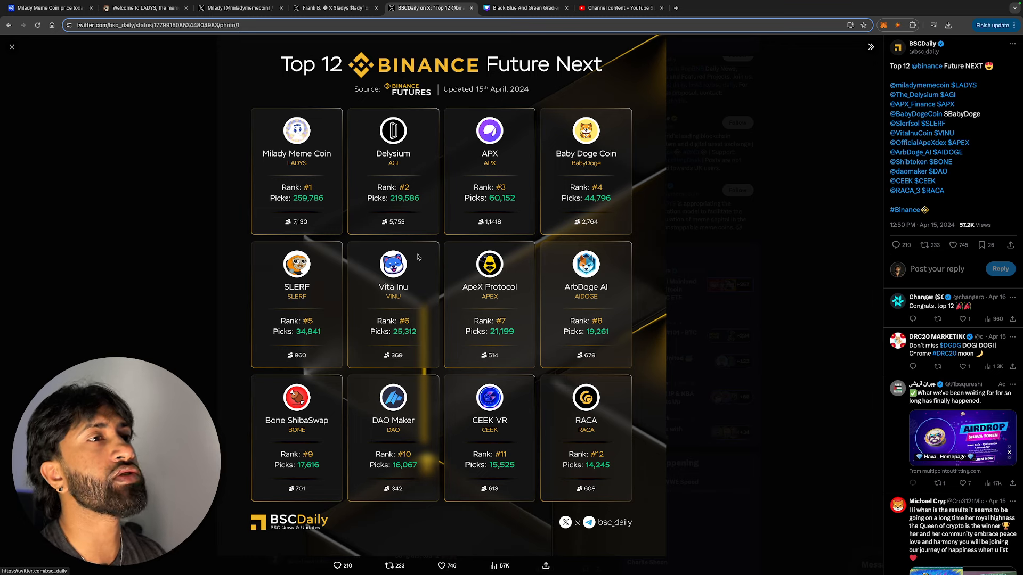